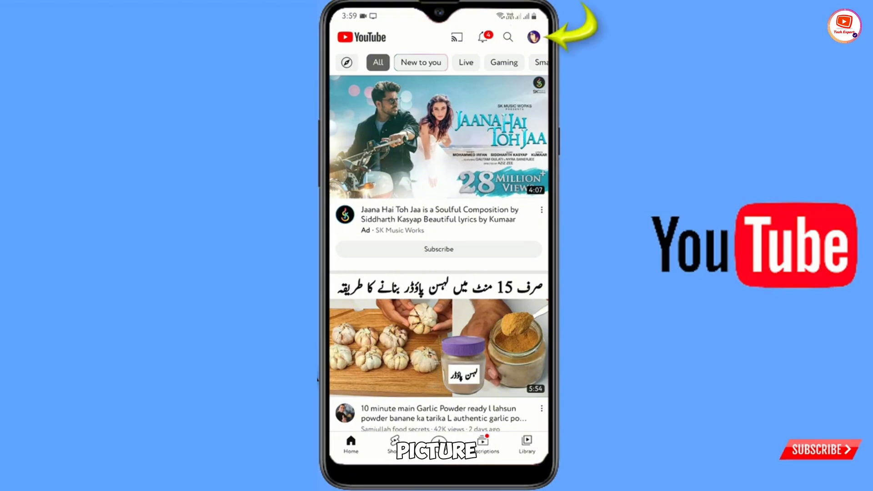
Step: Go from the profile menu through Settings to the Downloads settings page
click(533, 37)
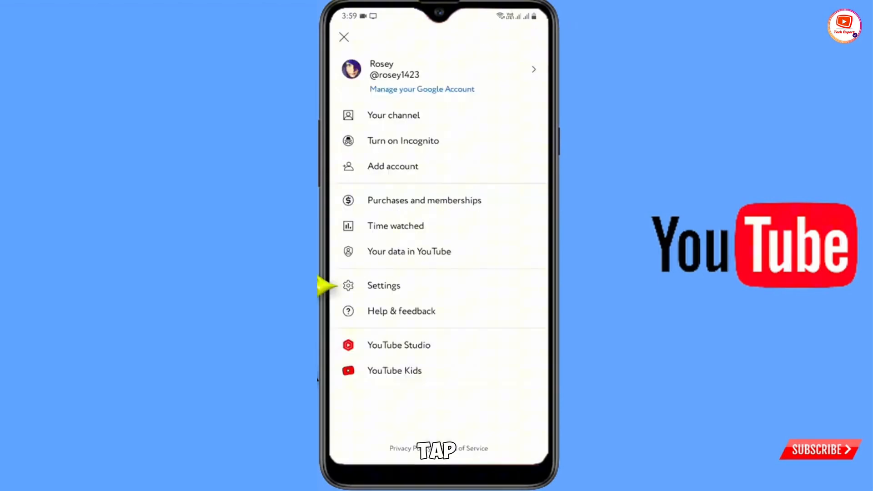
click(383, 285)
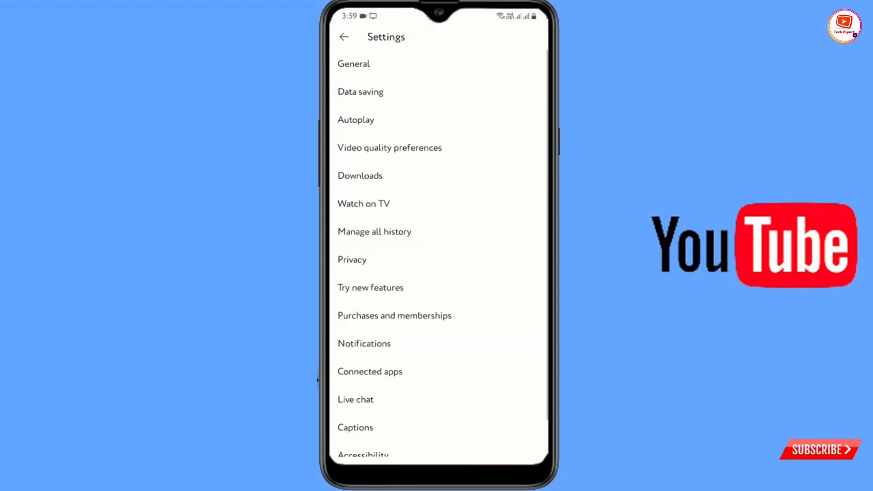
click(359, 175)
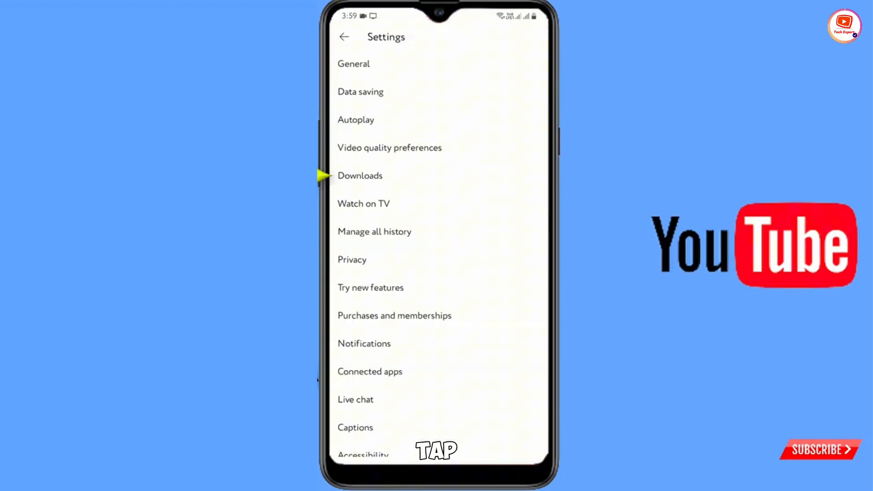
click(360, 175)
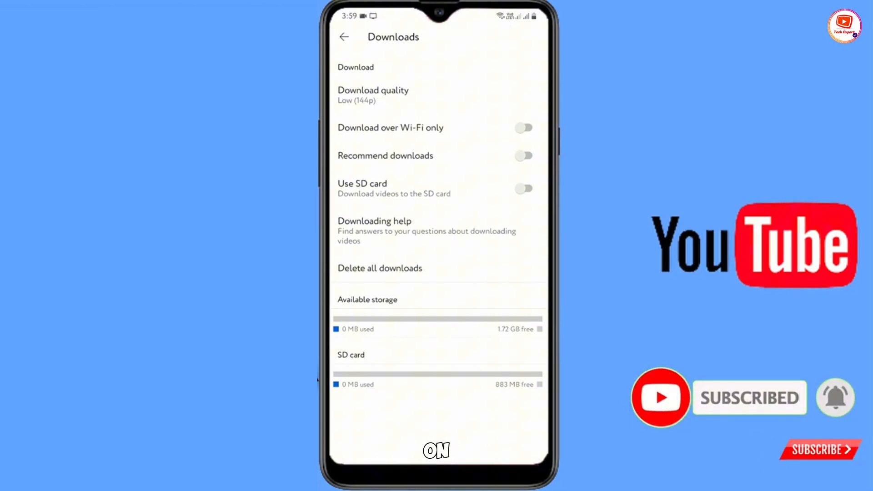
Step: Set download quality to Ask each time, enable Use SD card, and return Home
click(391, 95)
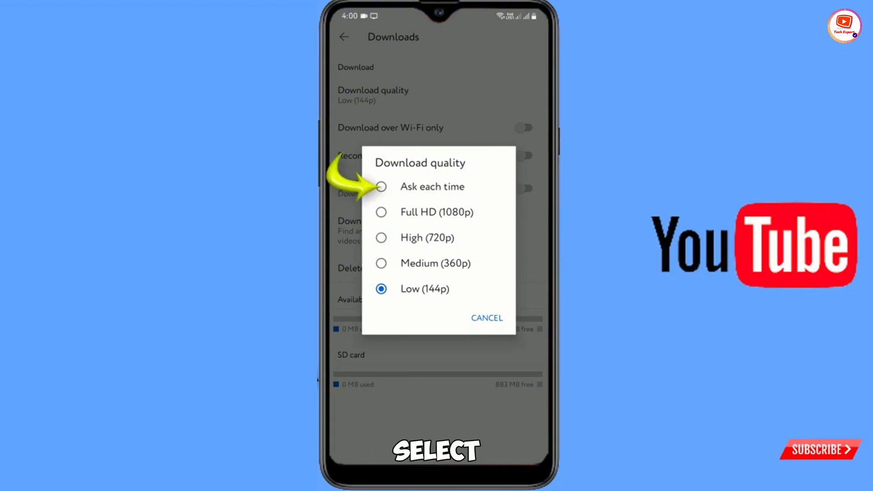
click(381, 186)
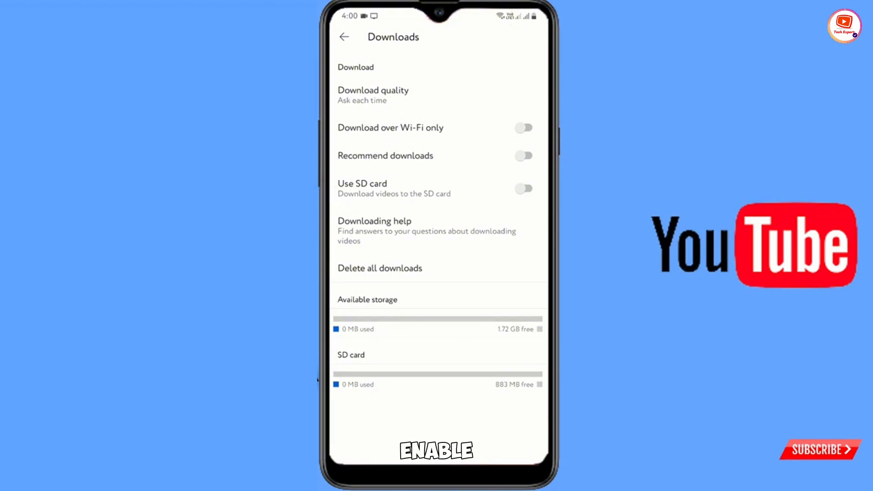
click(525, 188)
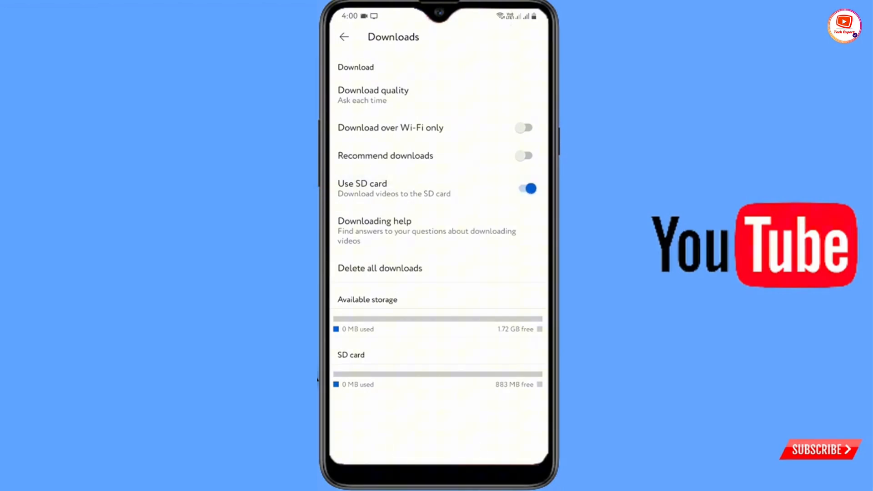
click(344, 37)
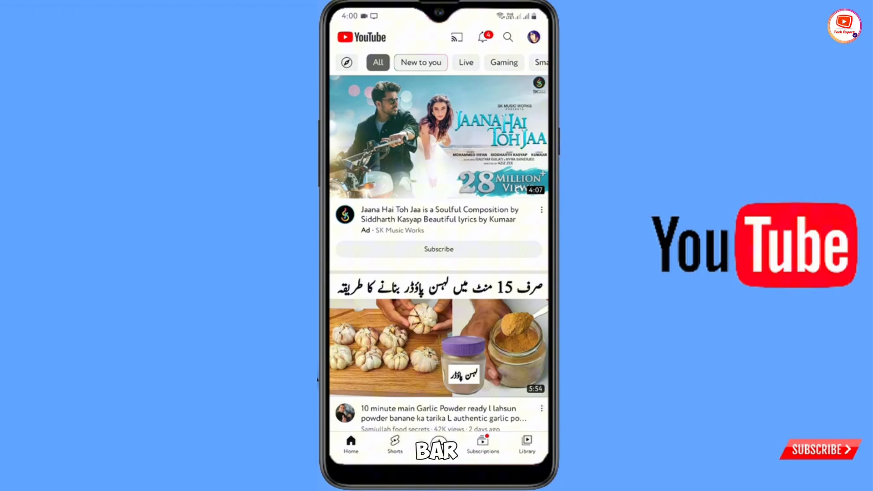
Step: Search YouTube for 'convert facebook profile into page'
click(510, 37)
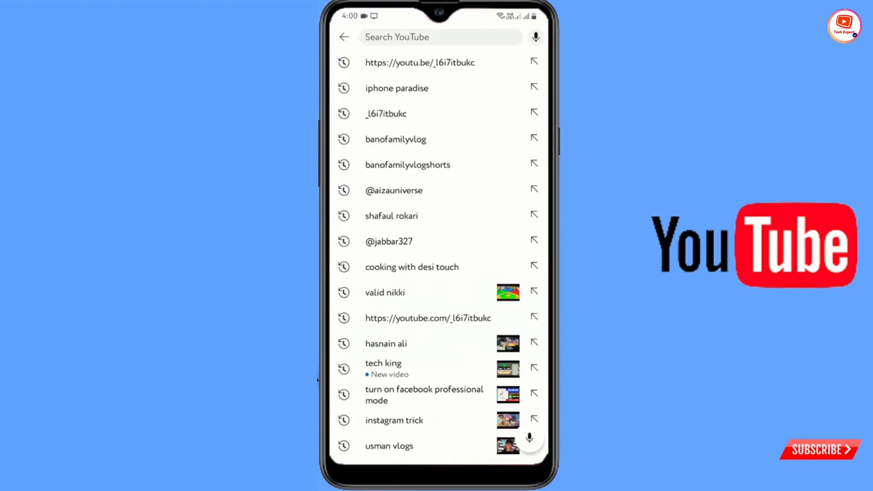
click(439, 37)
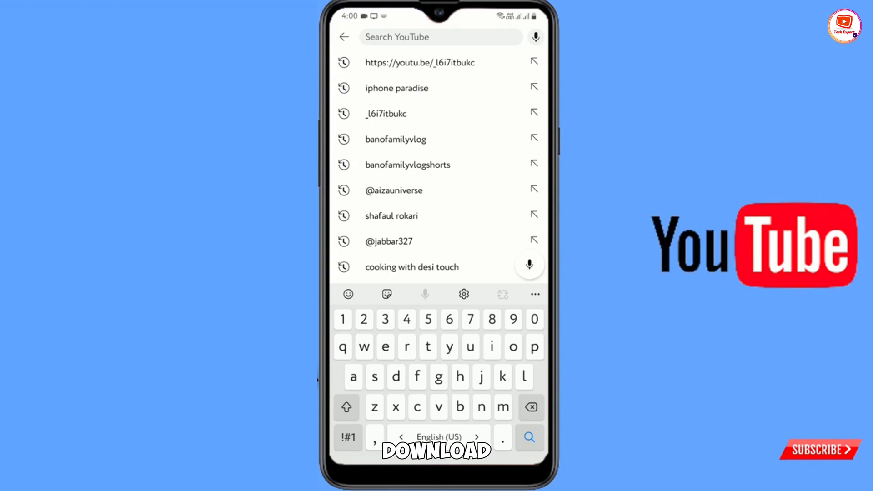
text(convert)
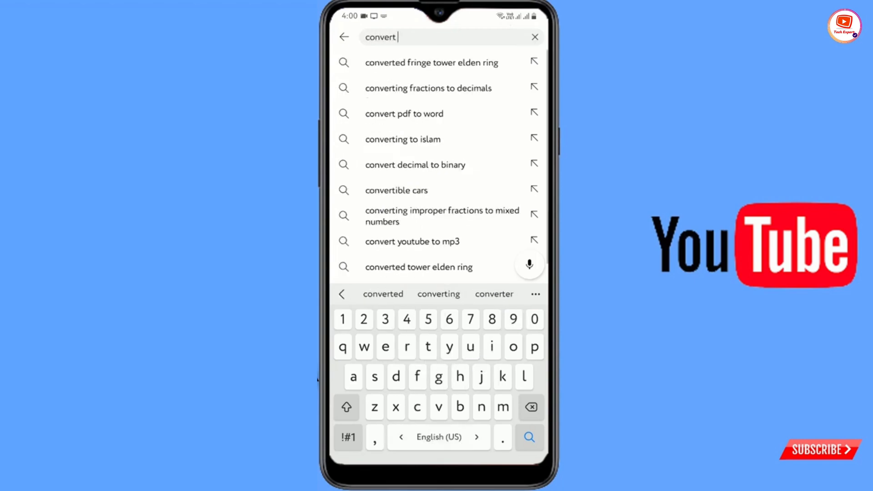
text(facebook profile into)
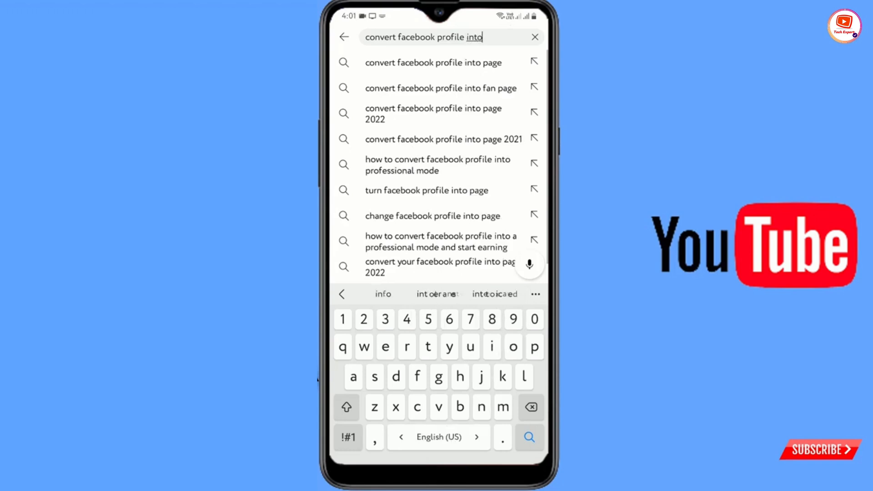
text(page)
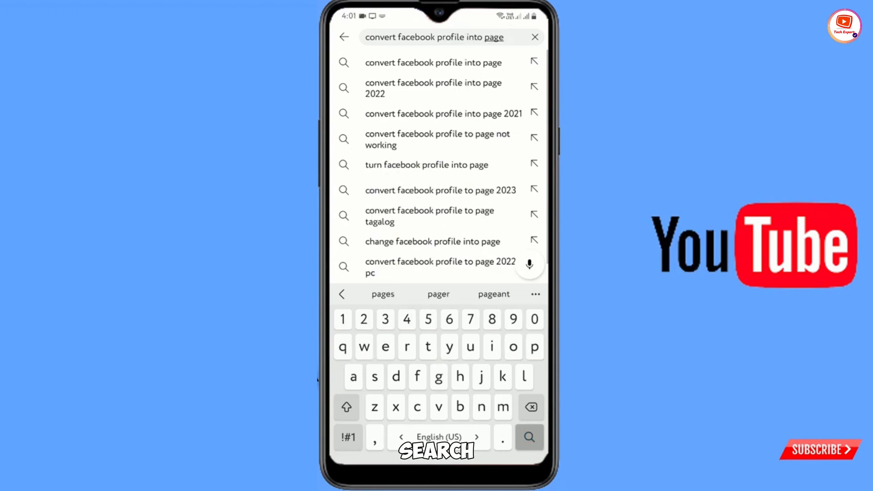
click(529, 437)
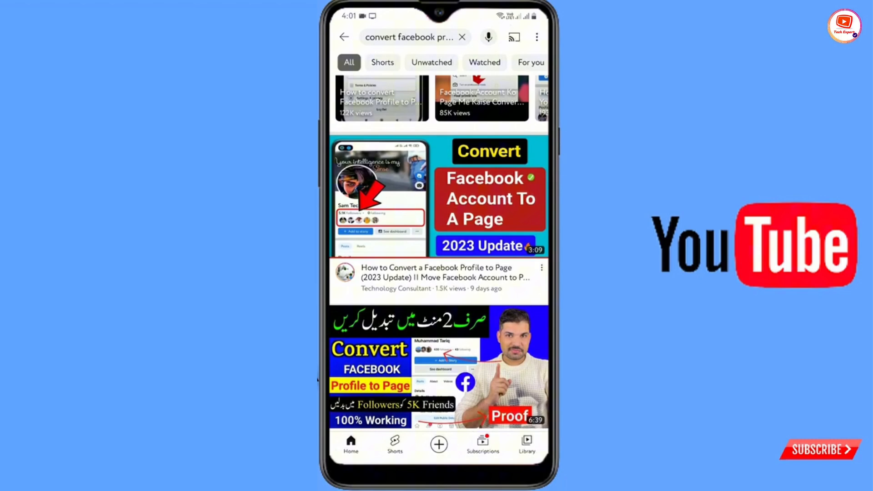
Step: Open the Facebook profile-to-page tutorial and download it in High (720p)
scroll(down, 3)
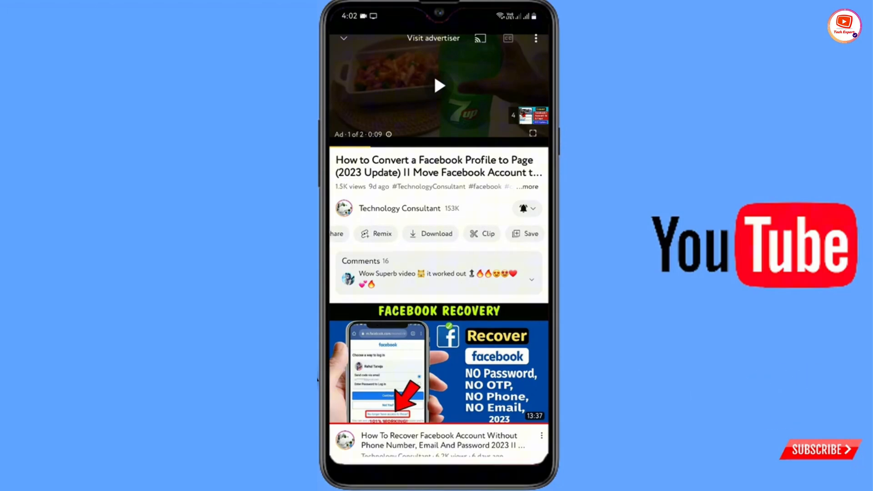
click(435, 234)
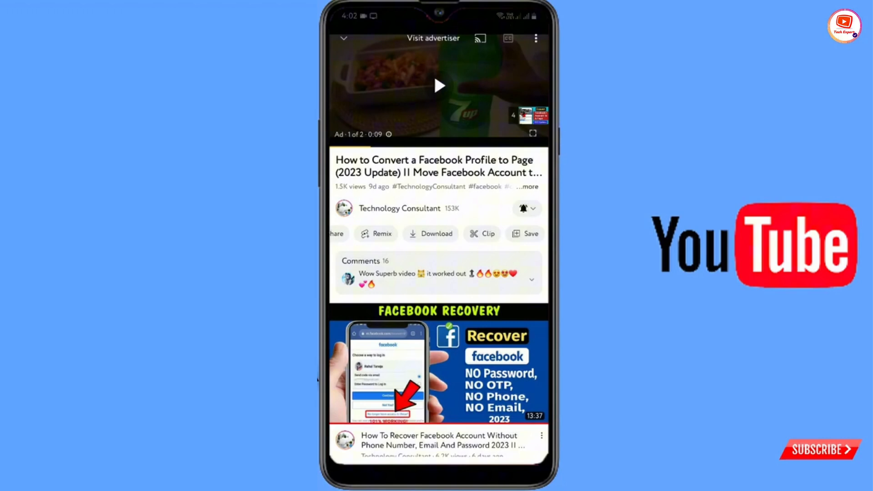
click(431, 233)
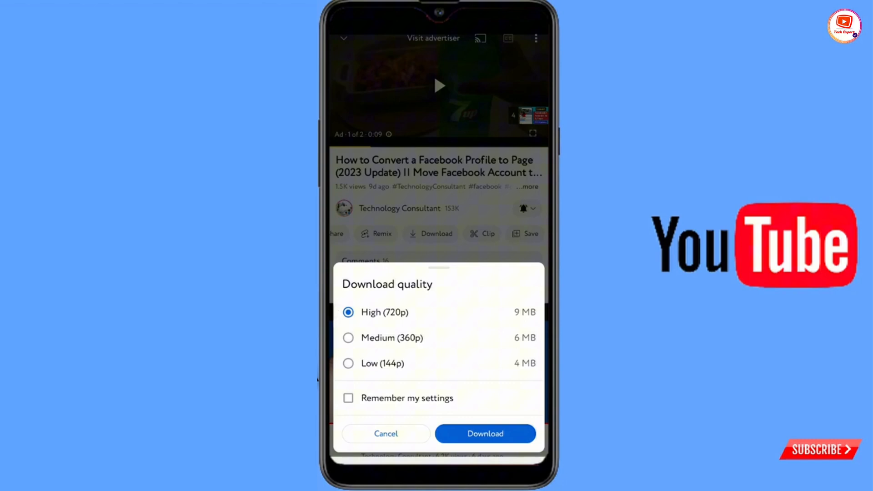
click(485, 434)
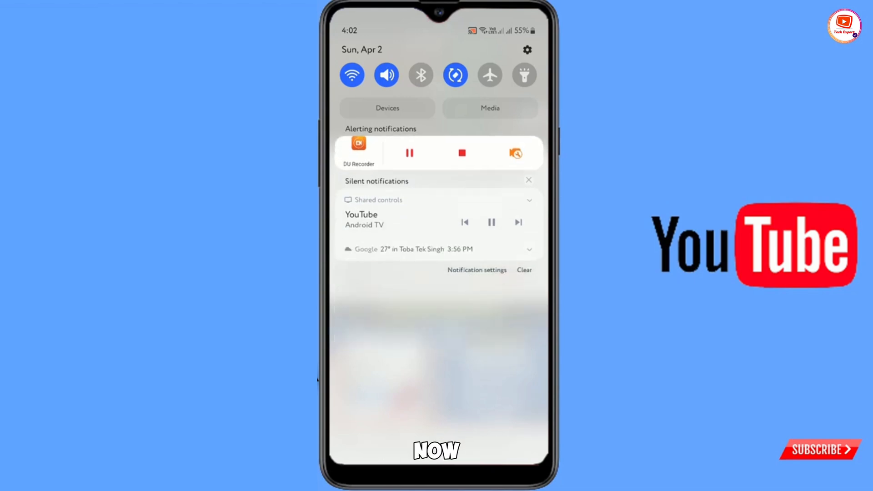
Step: Clear all apps from the recent apps overview
click(352, 74)
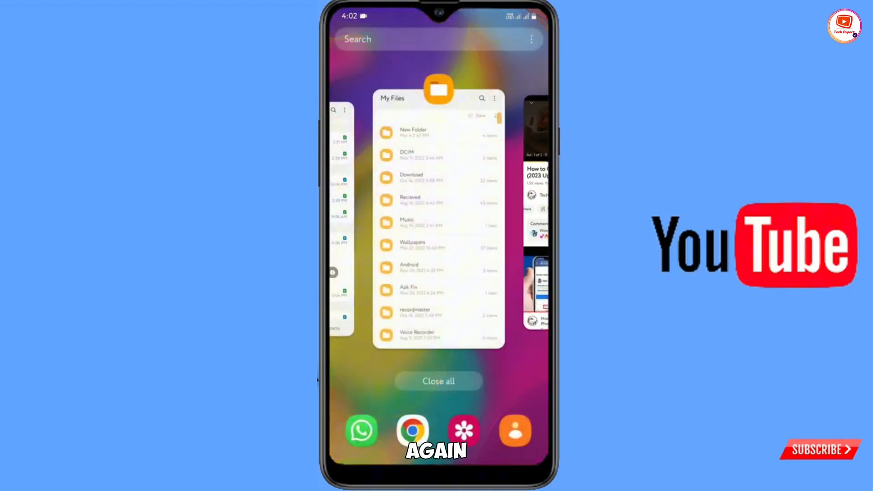
click(438, 381)
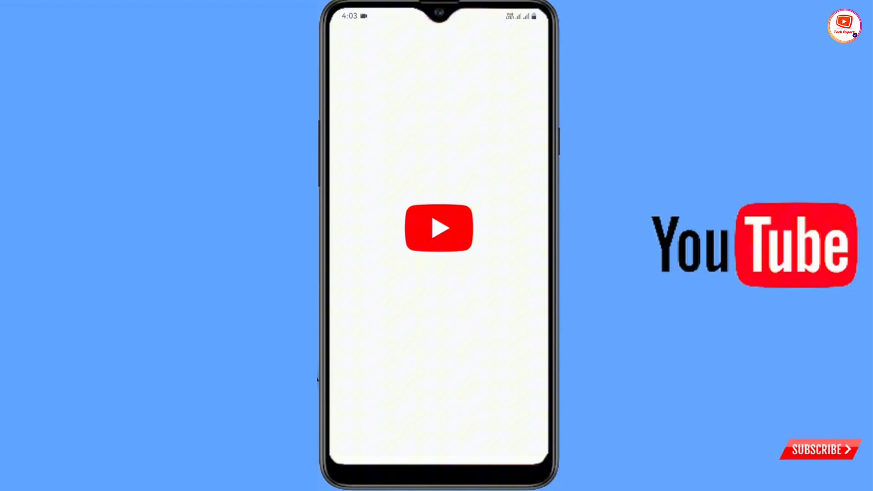
Step: Relaunch YouTube and open Library > Downloads to find the profile-to-page video
click(526, 431)
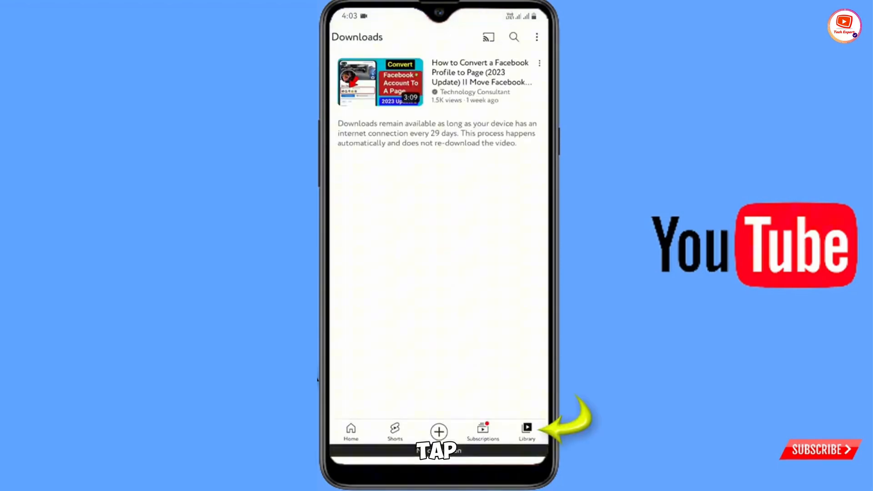
click(527, 429)
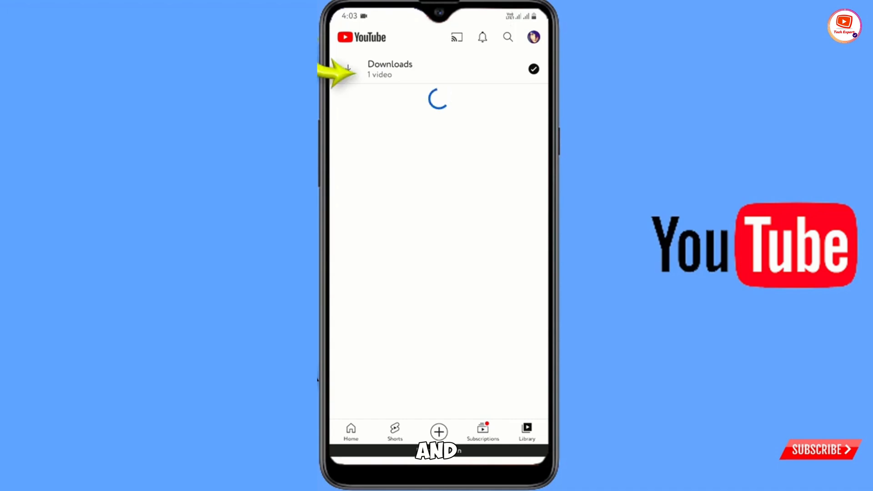
click(390, 69)
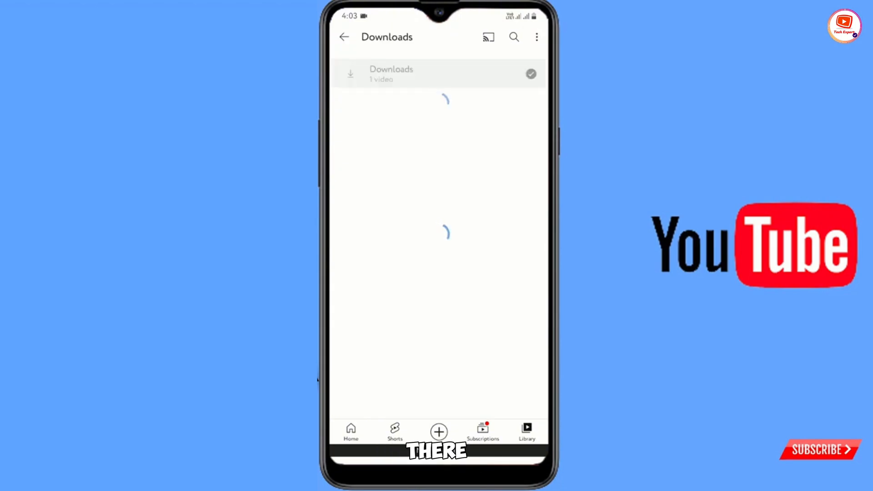